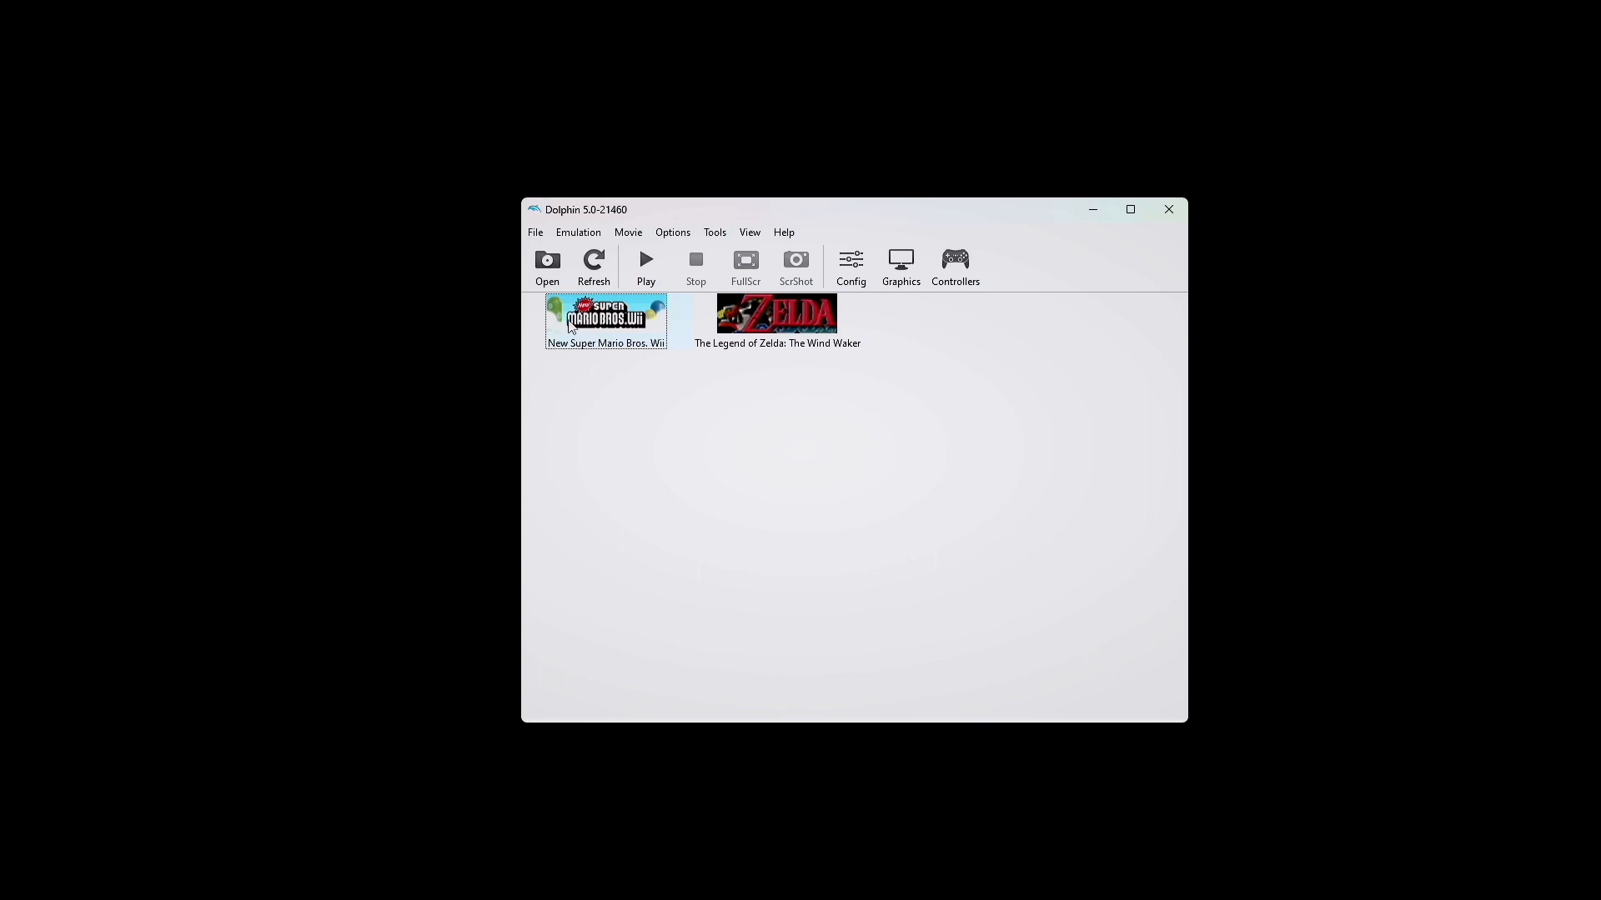
pyautogui.moveTo(651, 314)
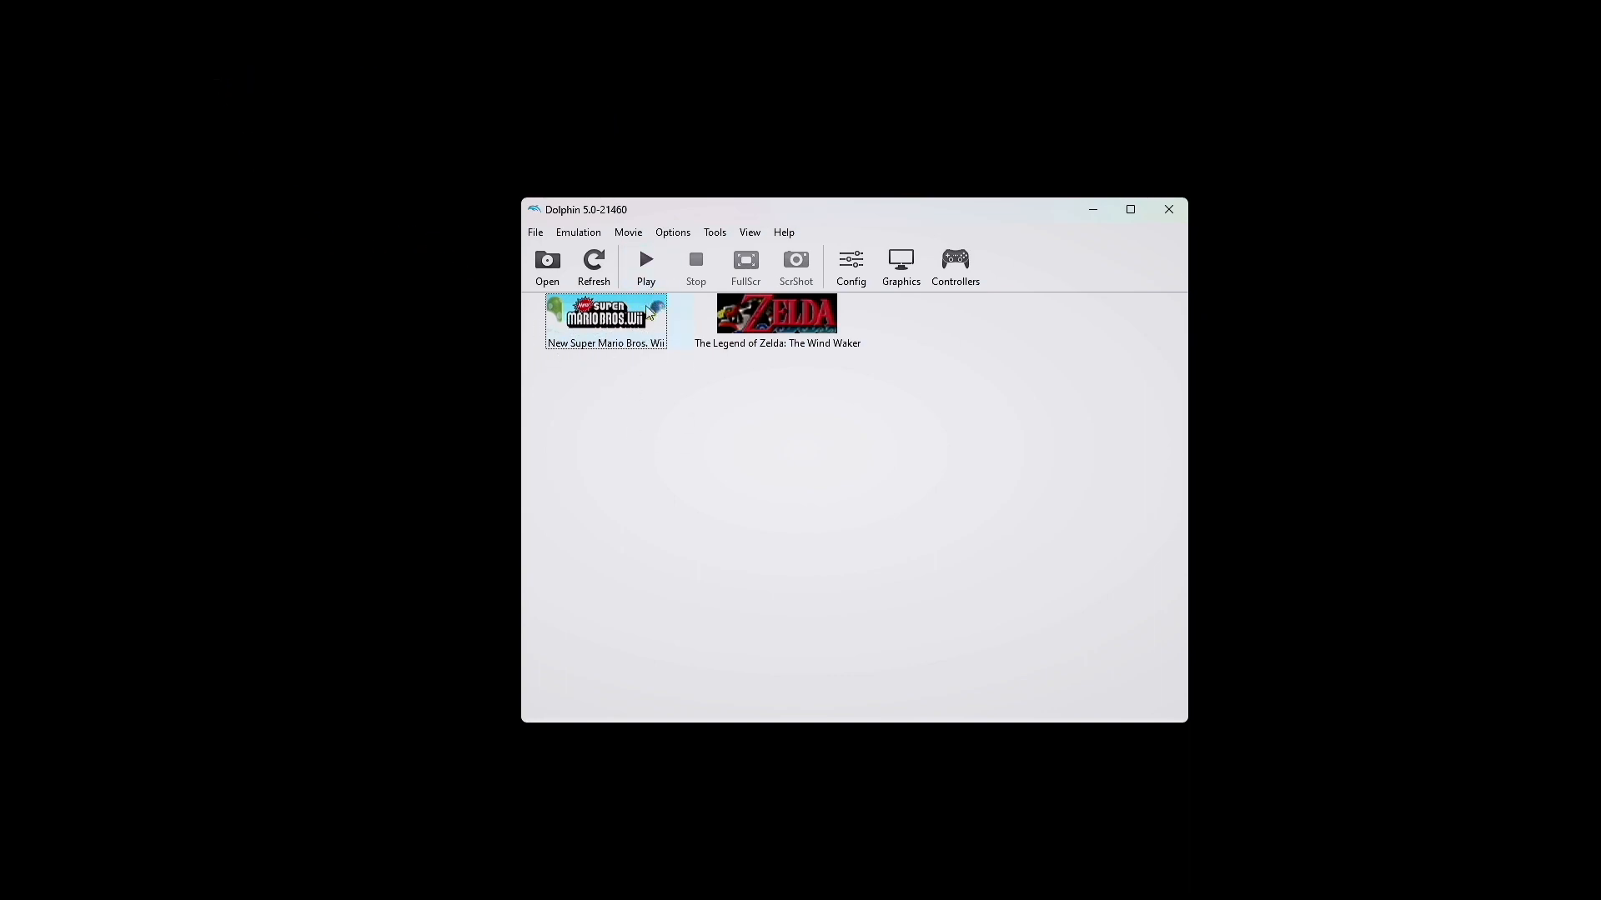
# Launch New Super Mario Bros. Wii, then open its Wii save data folder from the game list
pyautogui.doubleClick(604, 317)
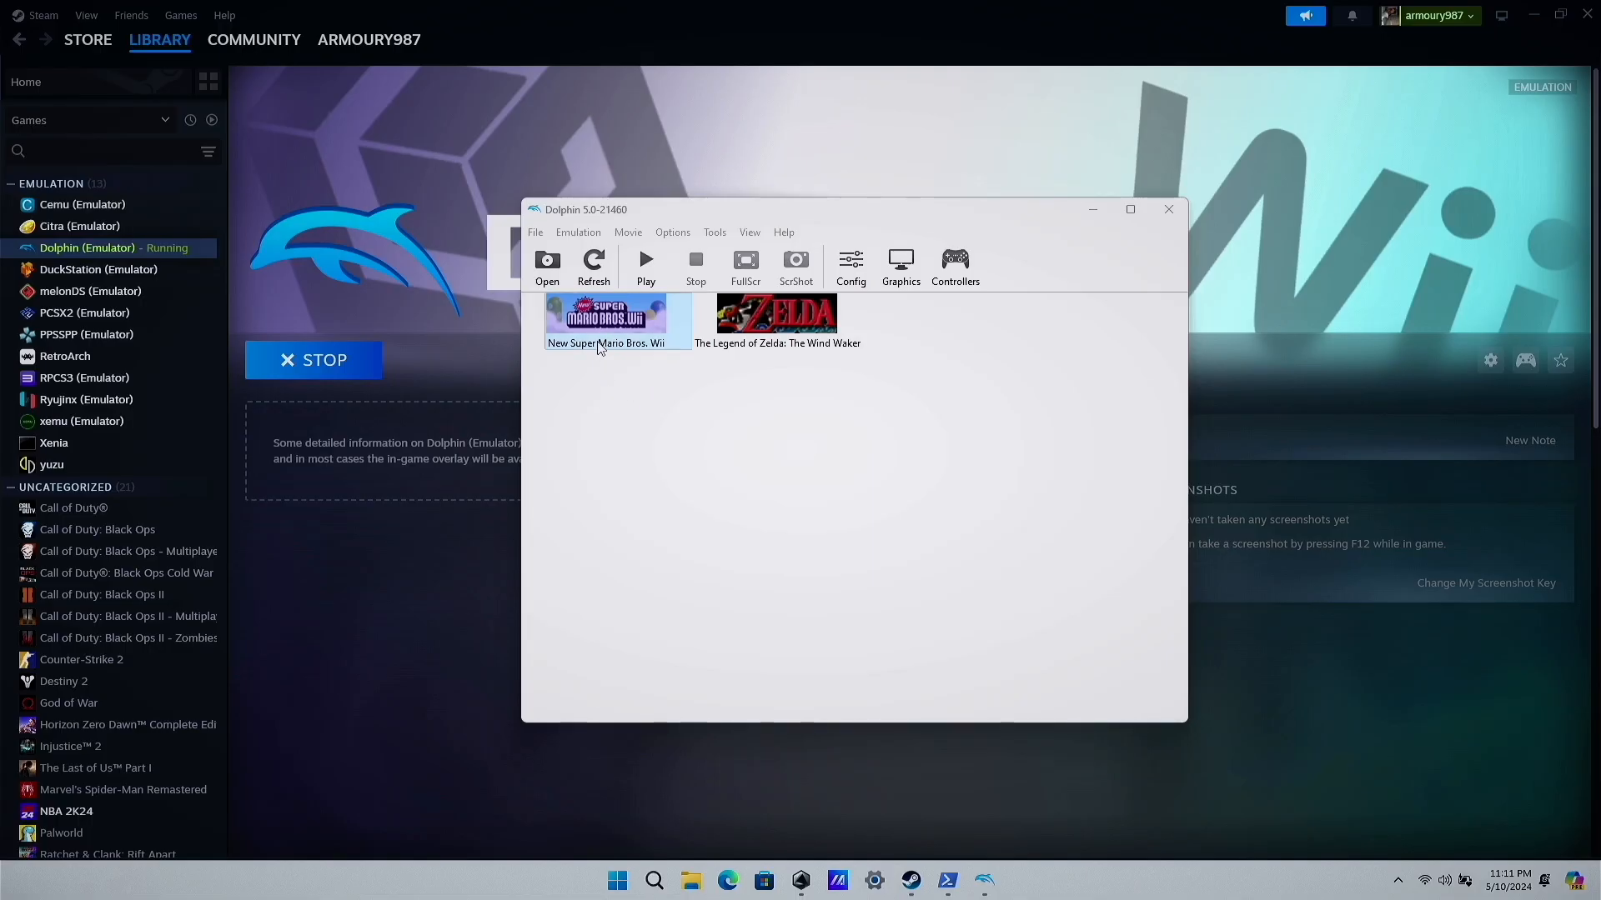
pyautogui.rightClick(603, 319)
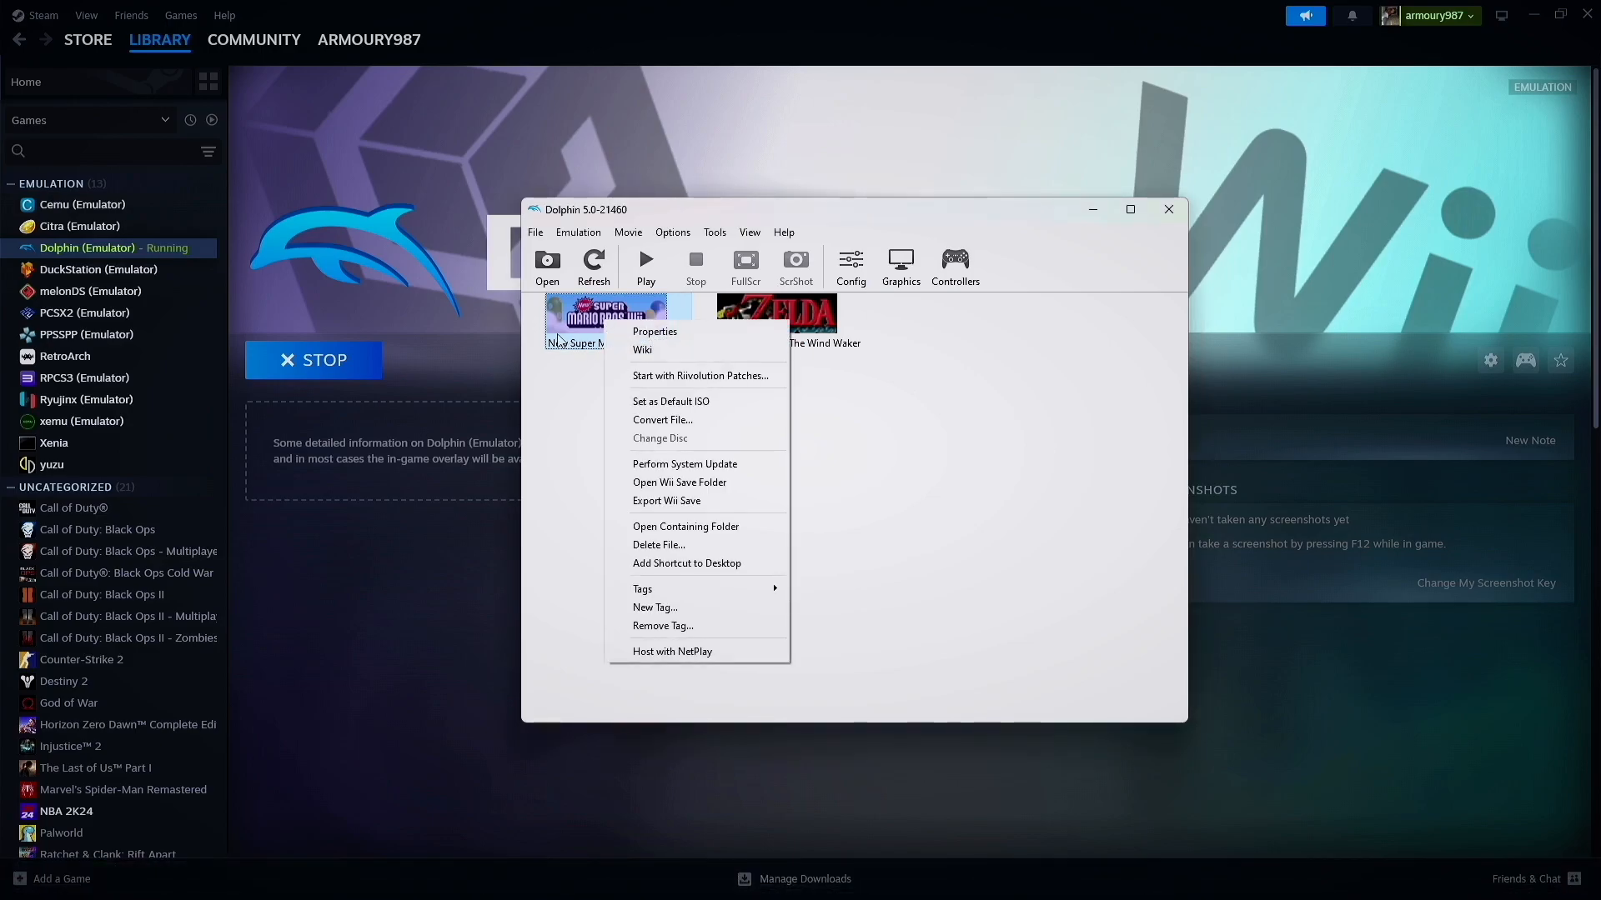
pyautogui.moveTo(678, 481)
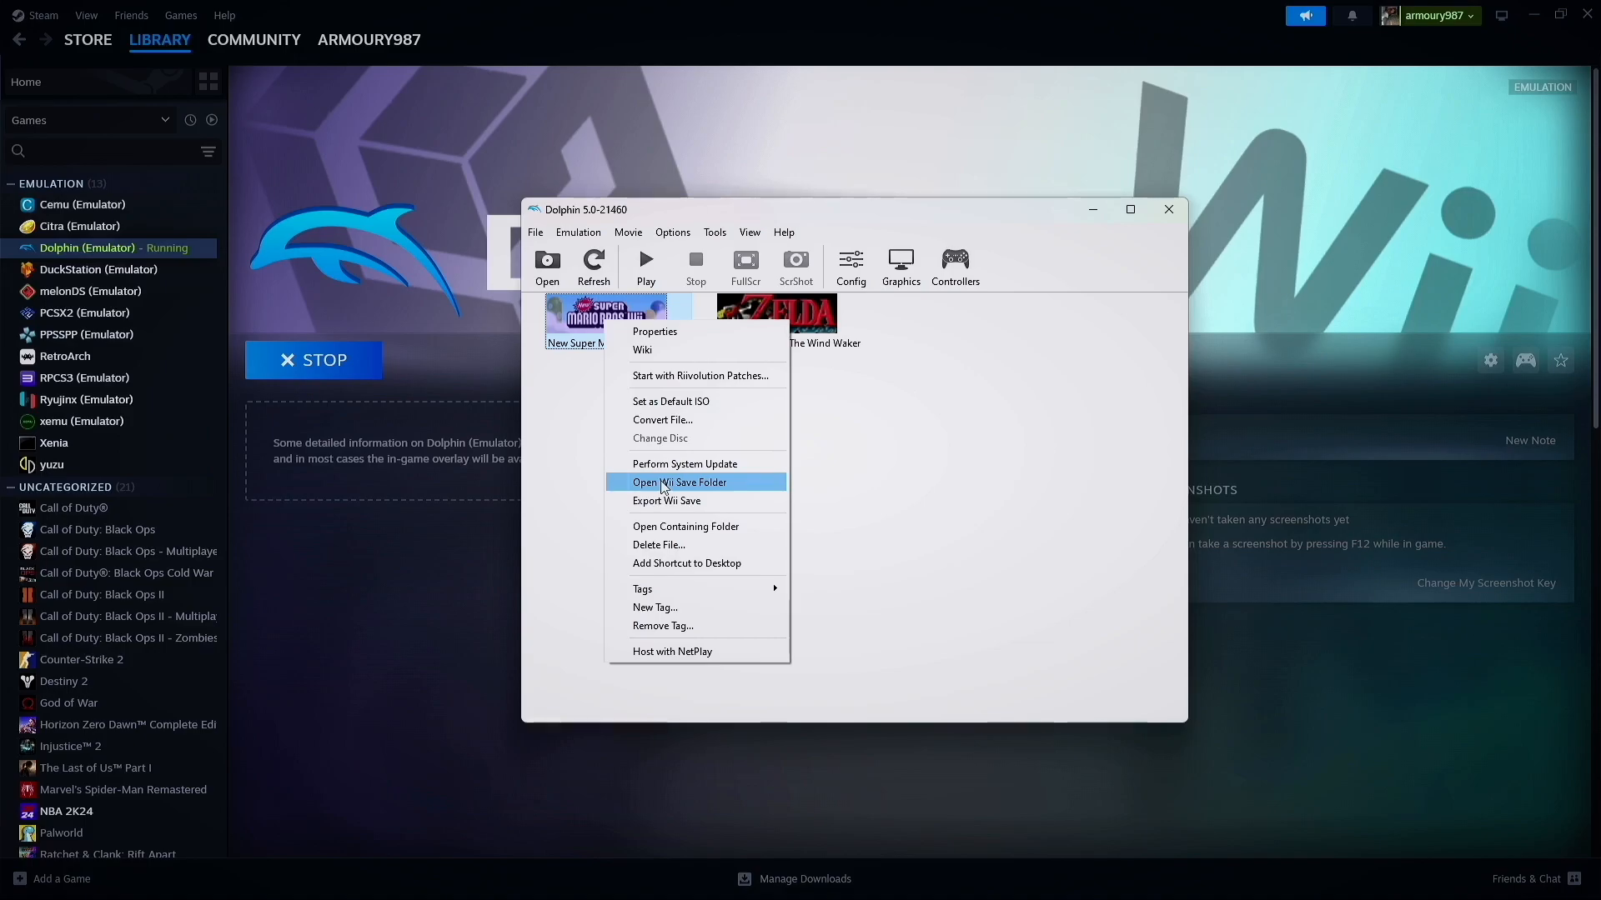
pyautogui.click(678, 482)
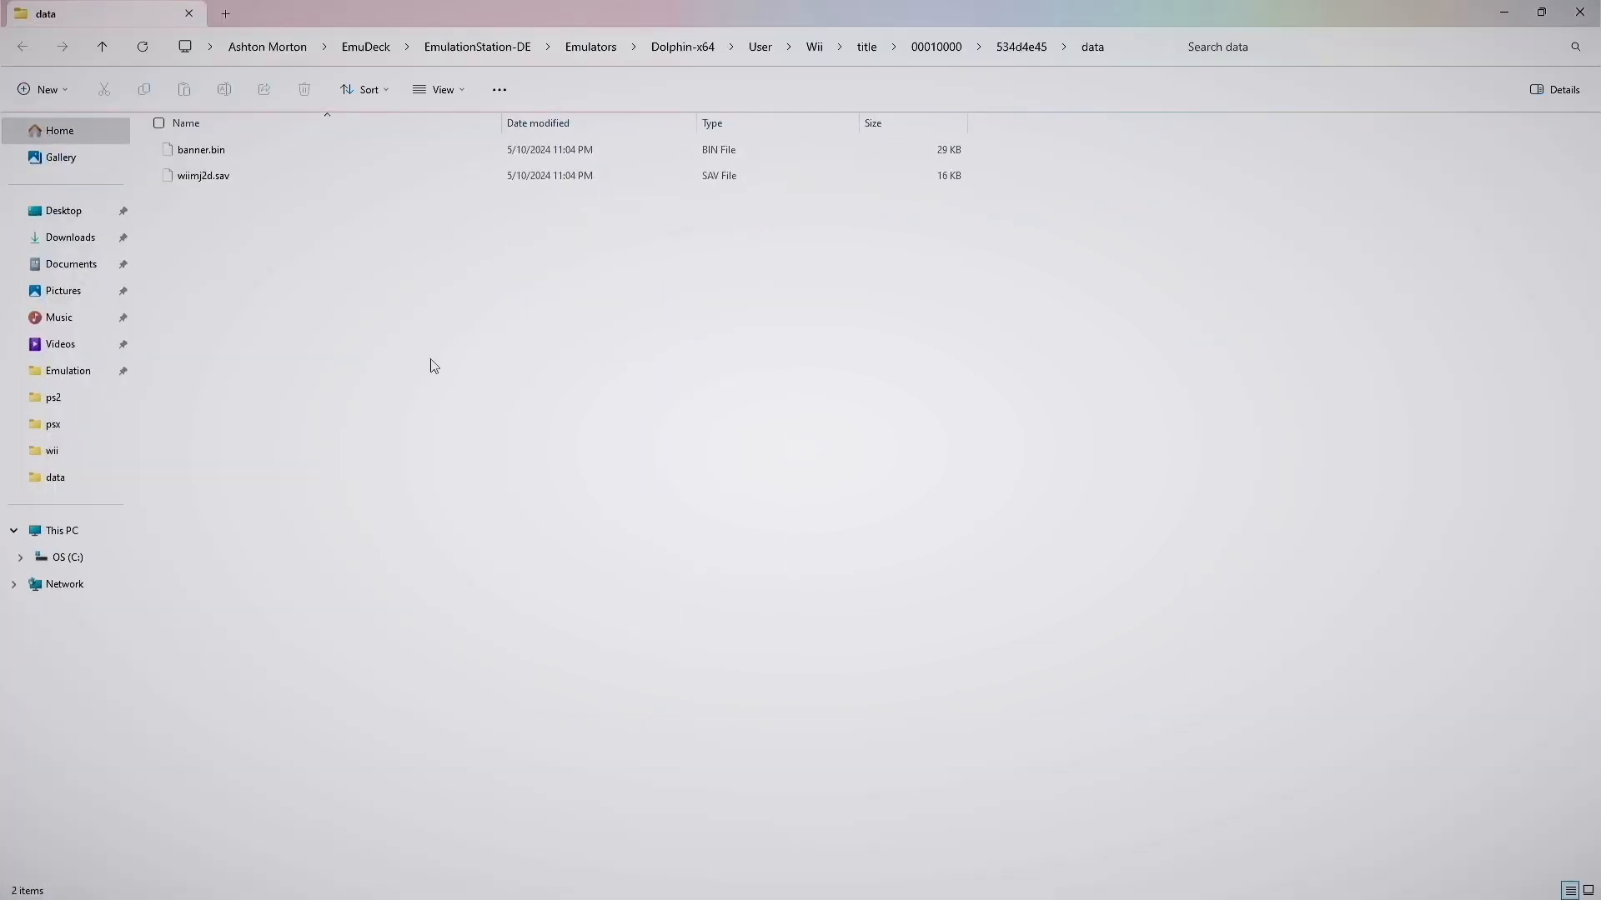
# Remove the new wiimj2d.sav and pick the desktop's wiimj2d.sav to copy into the data folder
pyautogui.click(204, 175)
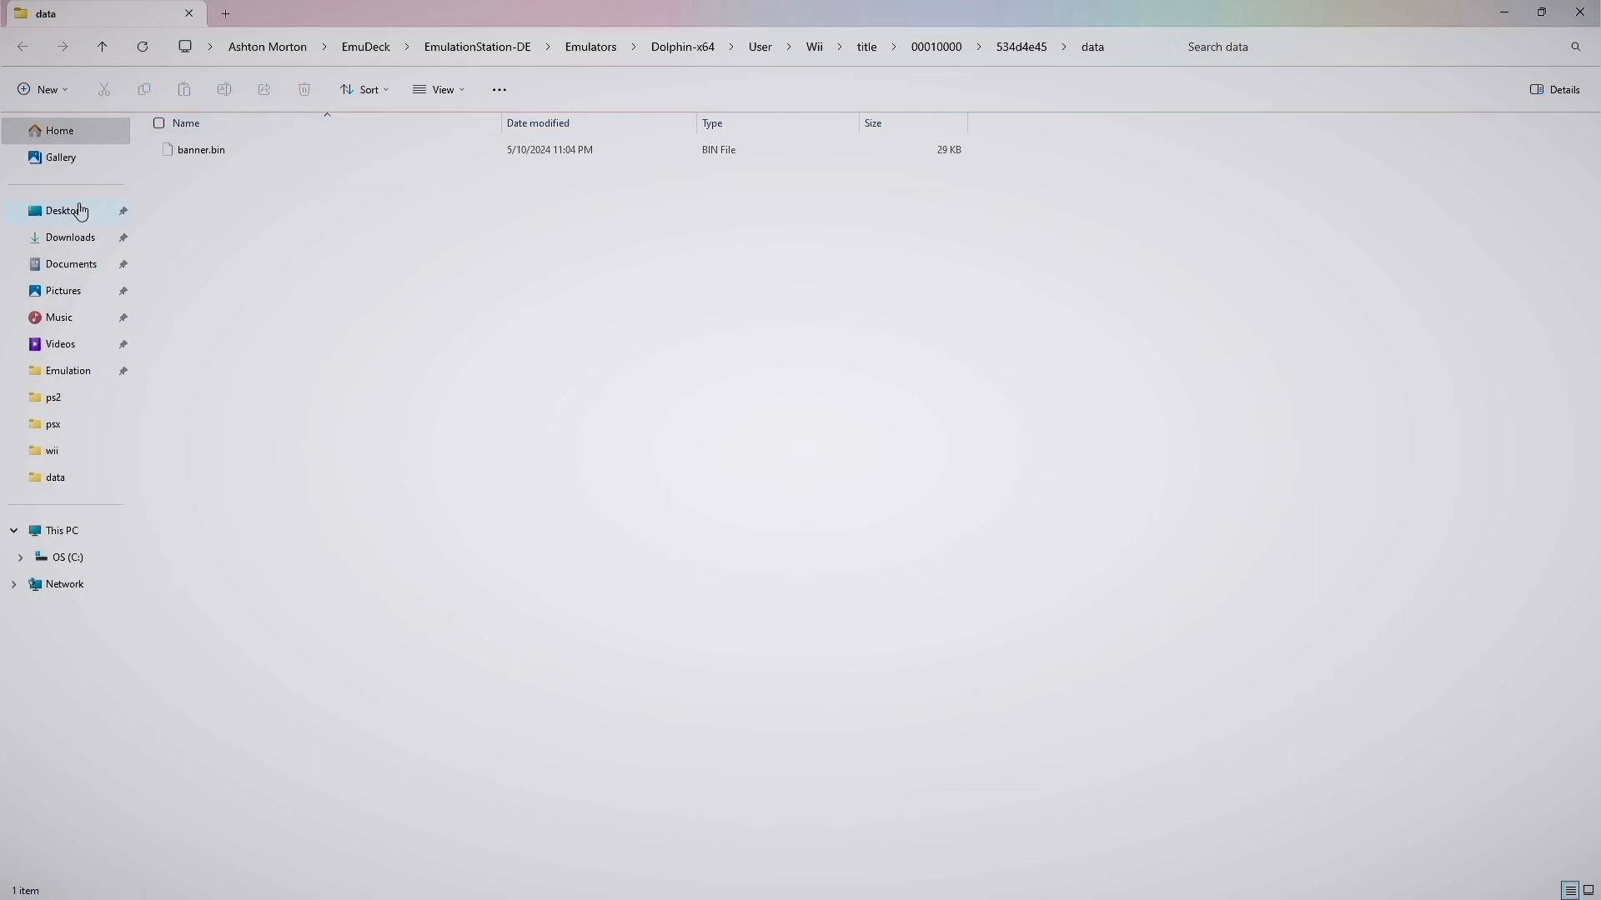
pyautogui.click(63, 210)
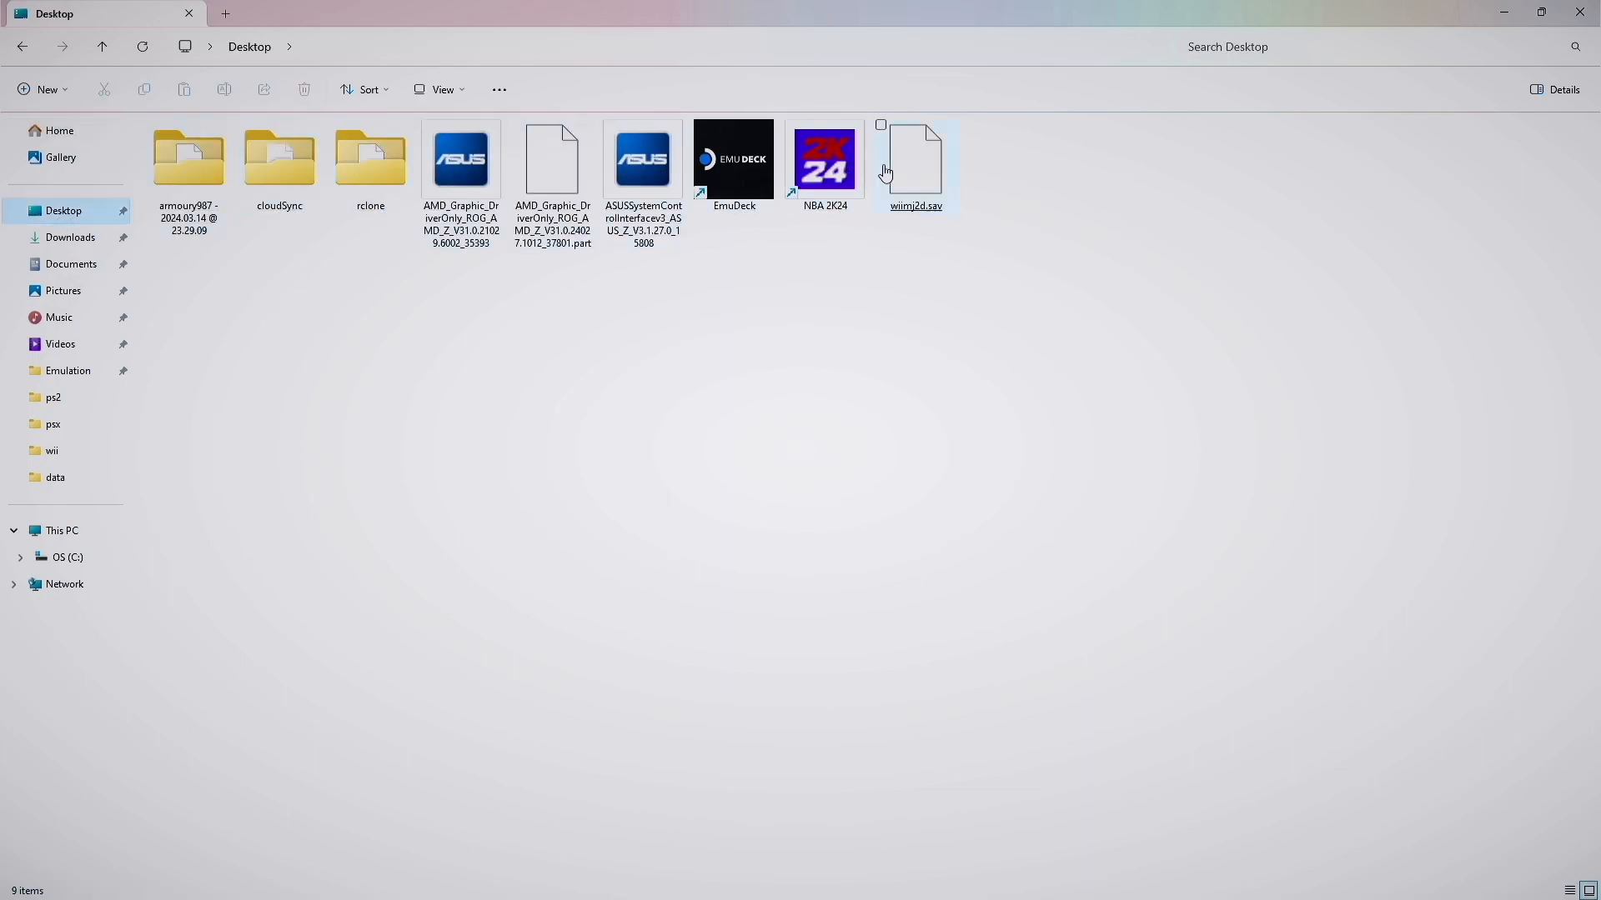
pyautogui.click(915, 158)
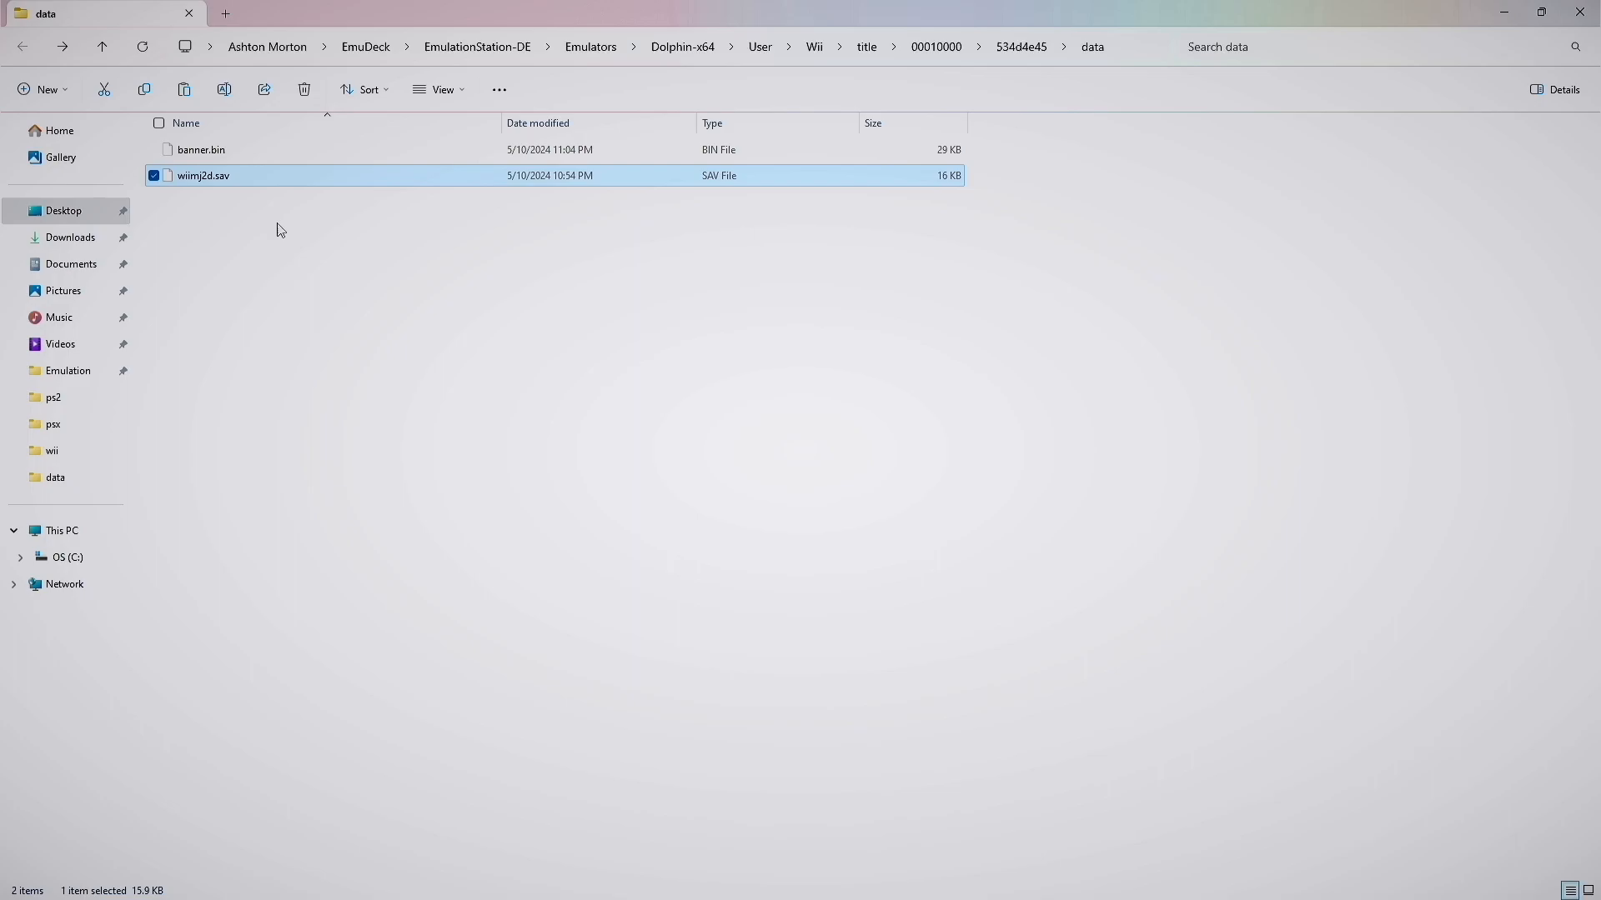
pyautogui.moveTo(1577, 33)
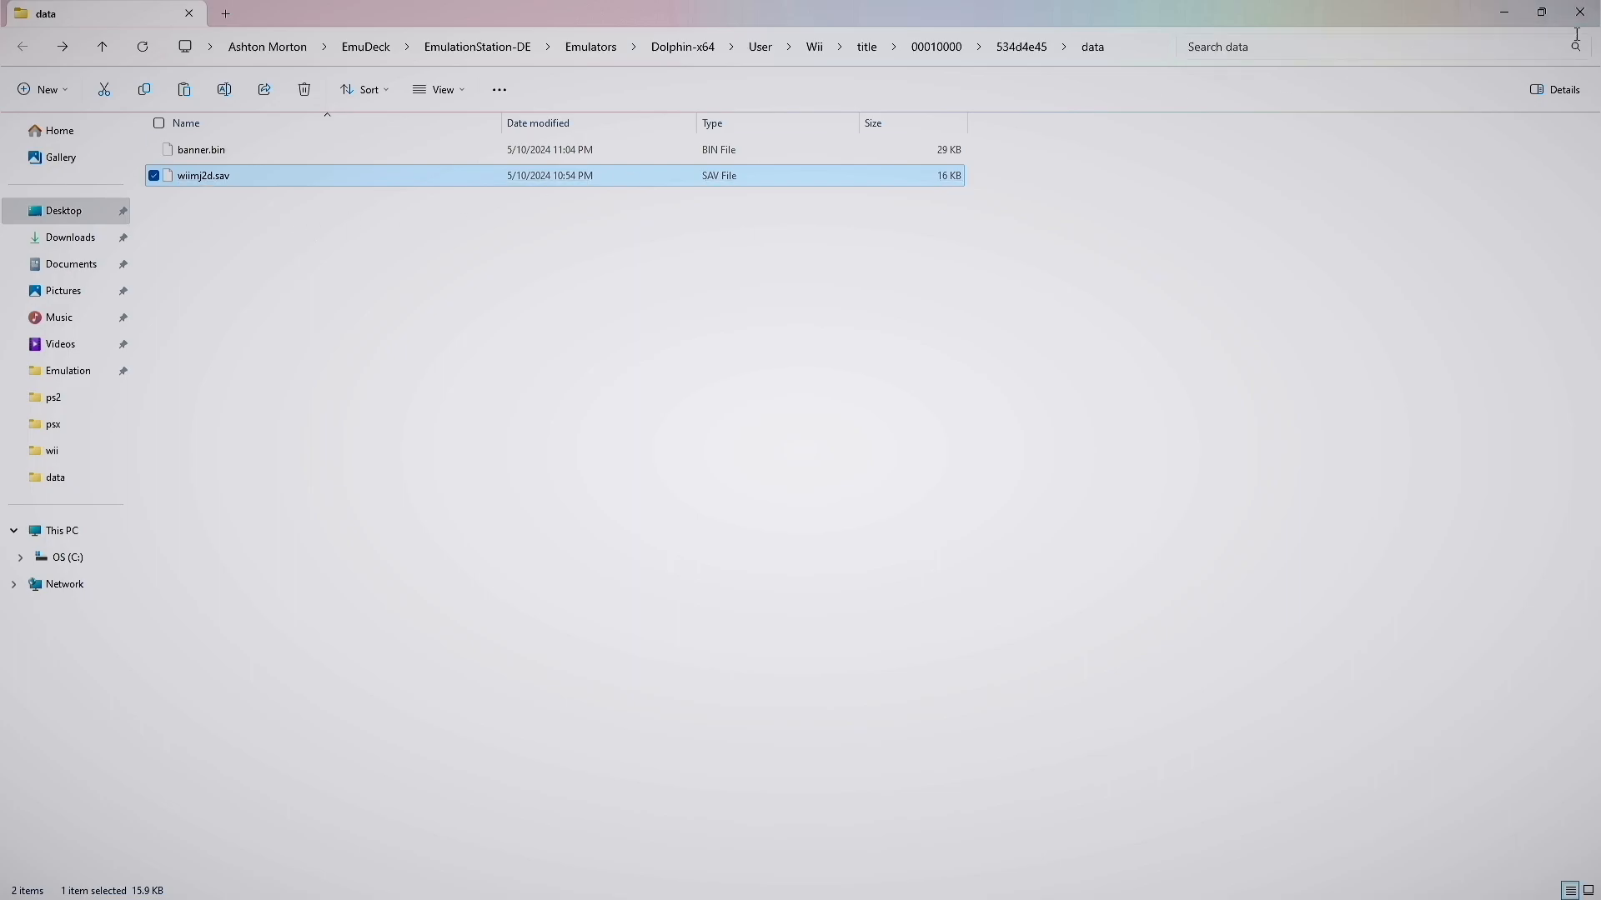